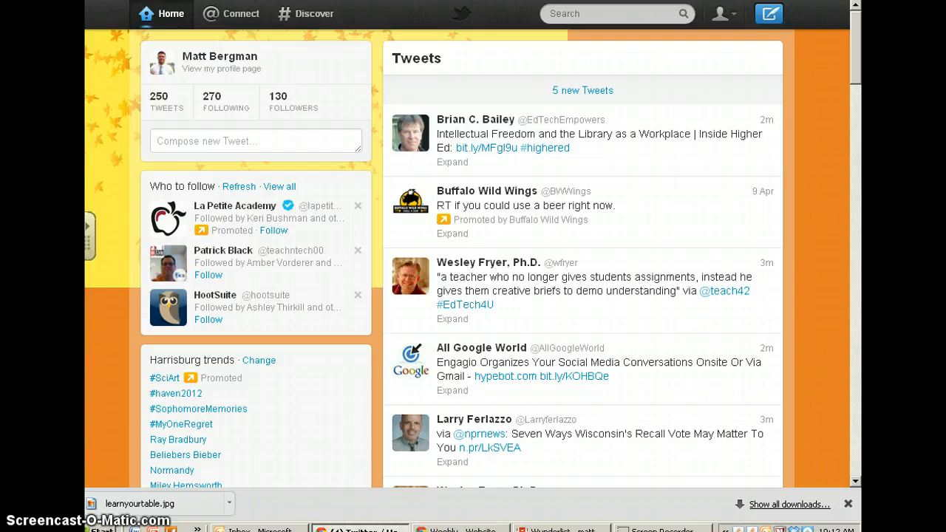
mouse_move(109, 15)
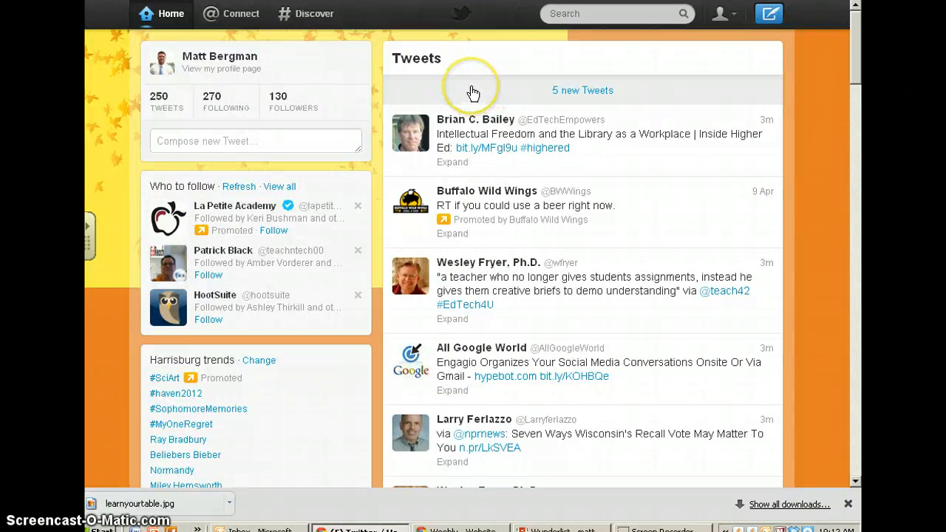
mouse_move(466, 89)
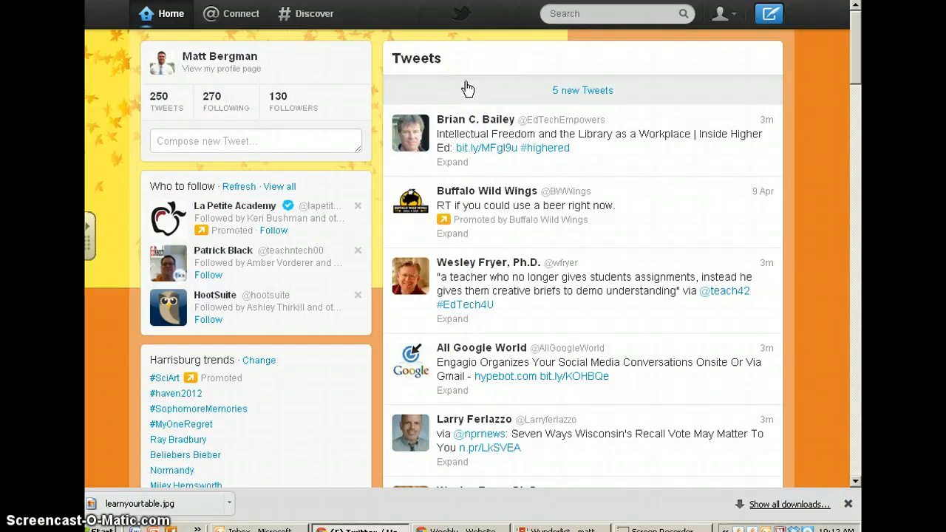
Search Twitter for "ed tech" to list the top matching tweets.
left_click(617, 14)
type("ed tech")
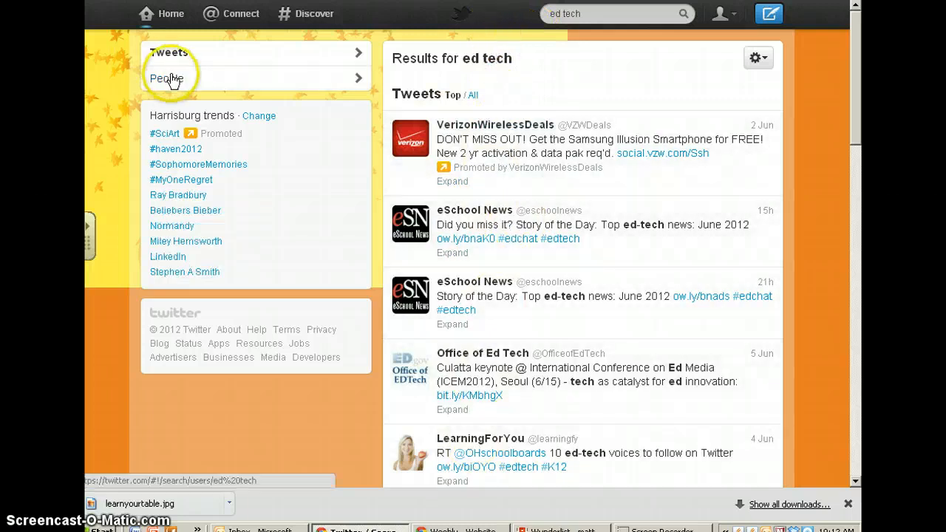
Filter the ed tech results to People and follow Verizon Wireless USA.
left_click(169, 78)
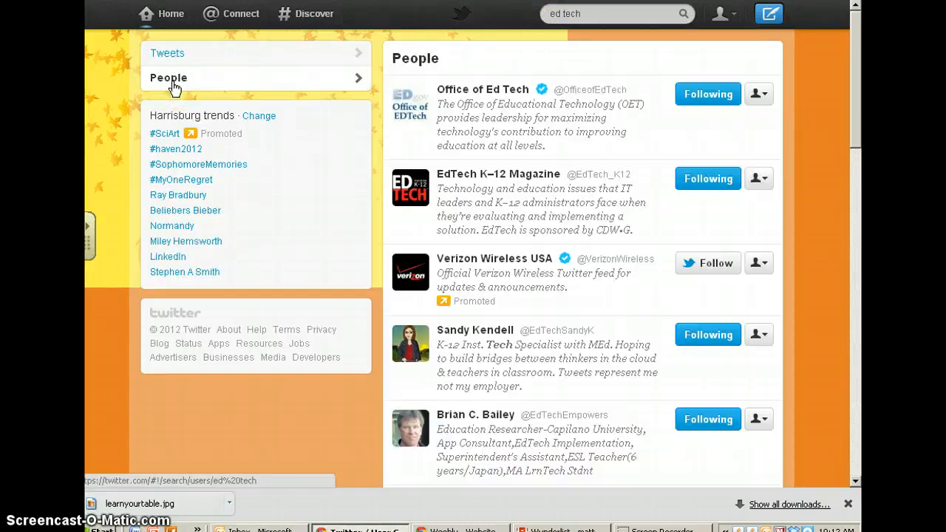
mouse_move(708, 178)
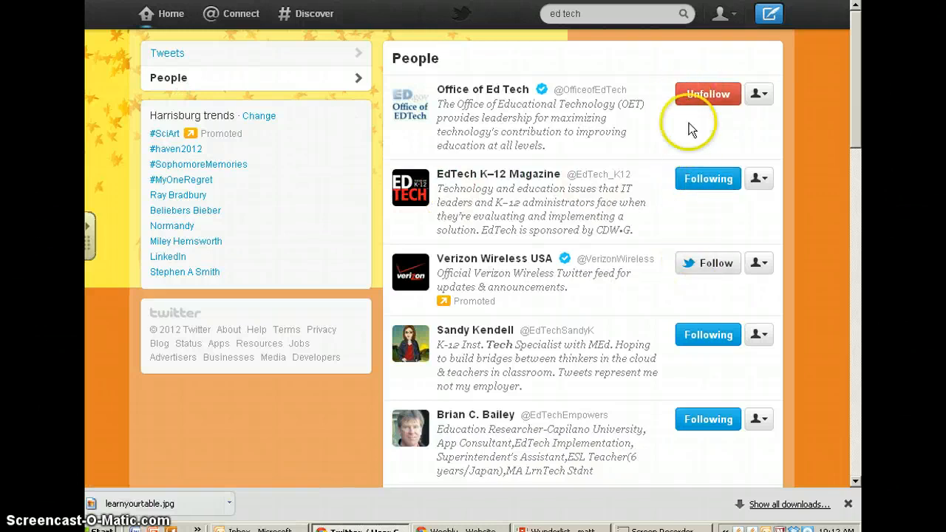
left_click(707, 94)
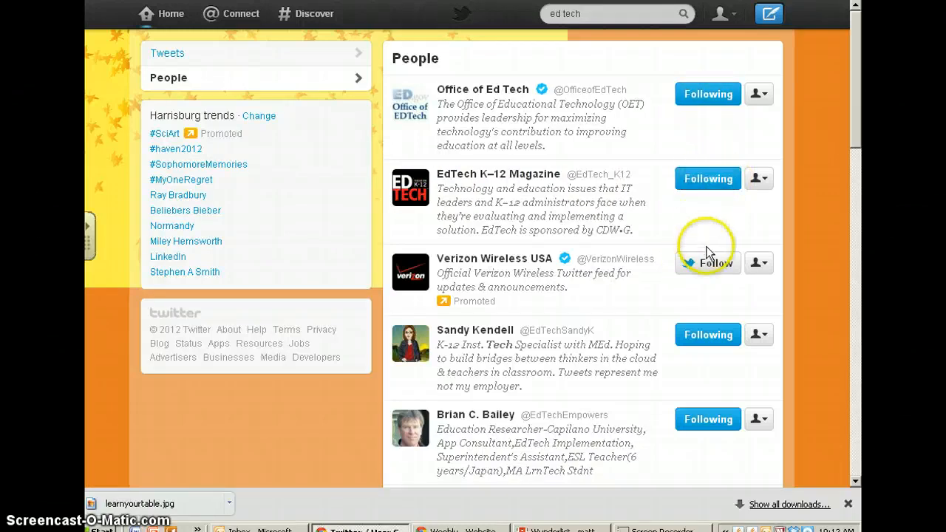
mouse_move(696, 266)
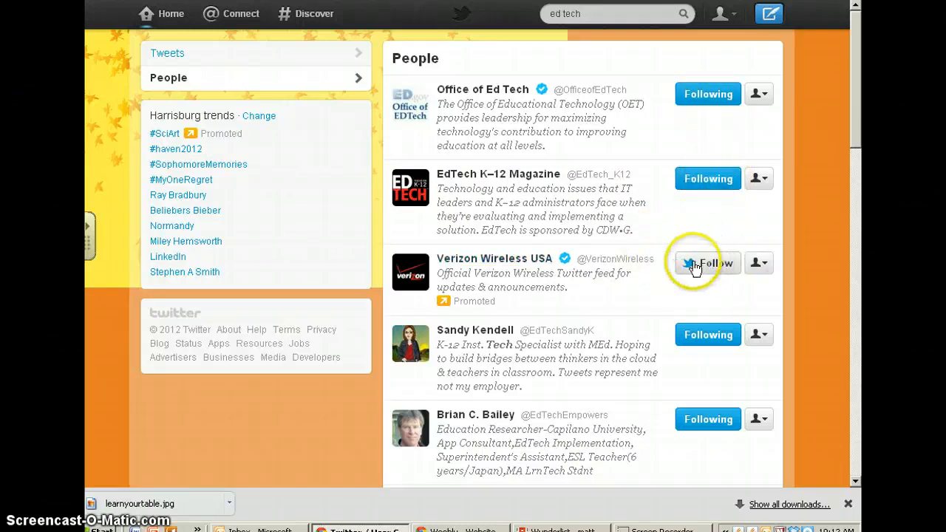
left_click(708, 263)
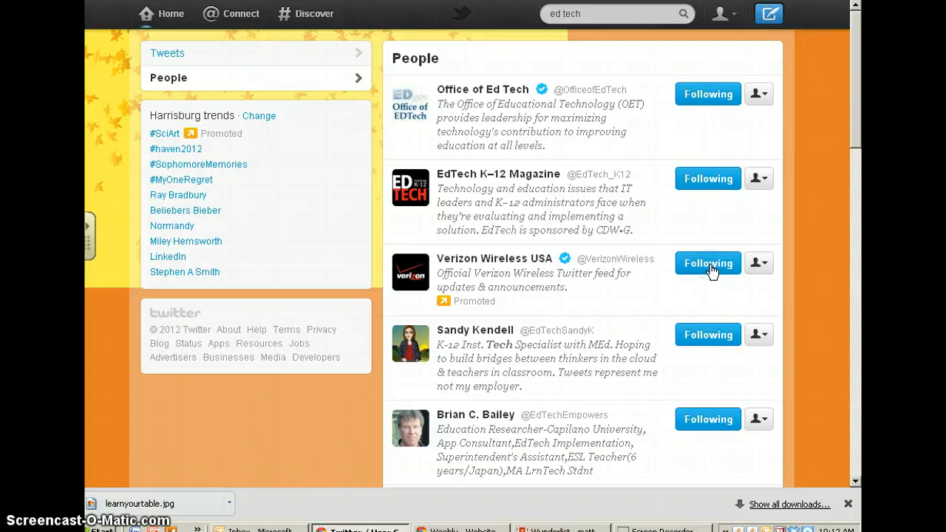
mouse_move(172, 17)
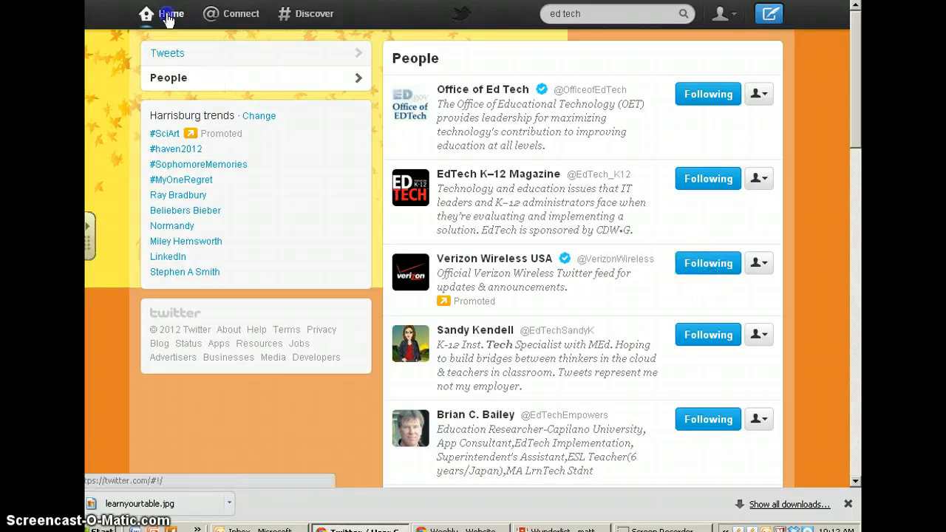
Return to the home timeline, now at 271 following.
left_click(172, 13)
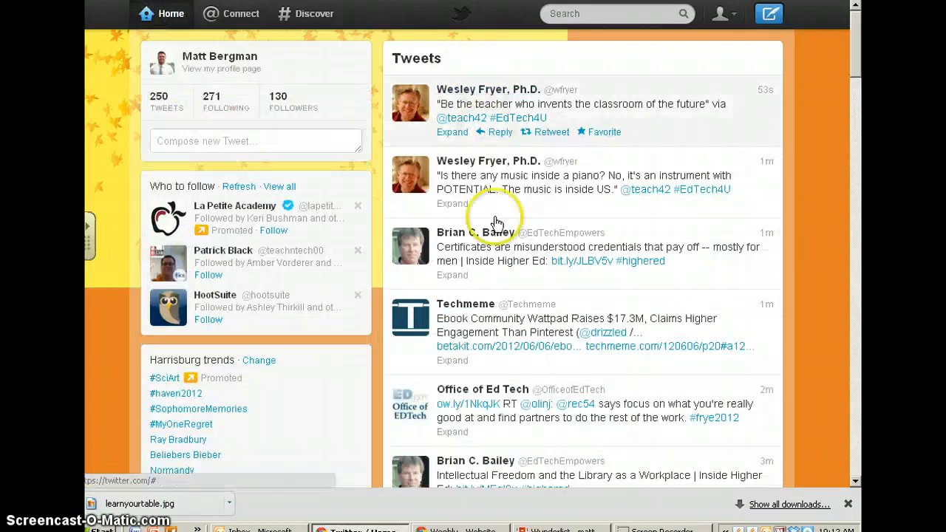
mouse_move(546, 332)
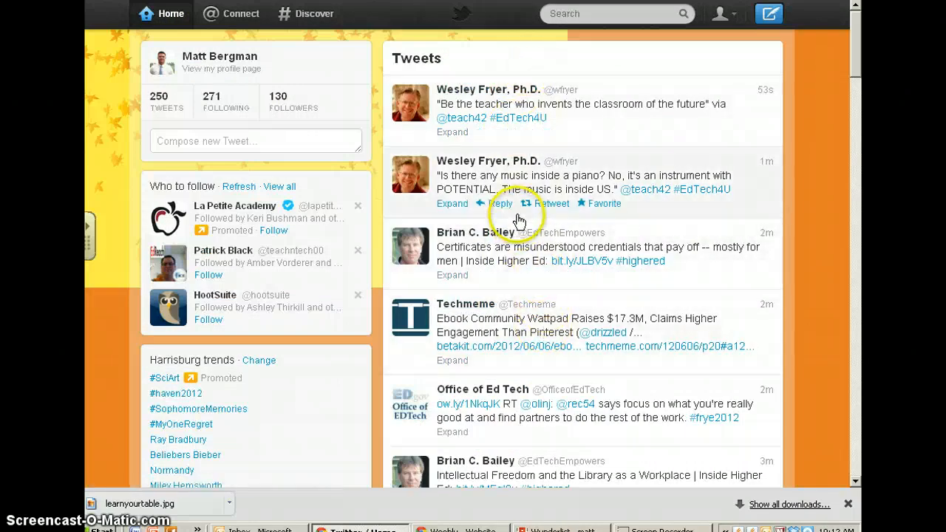
mouse_move(529, 58)
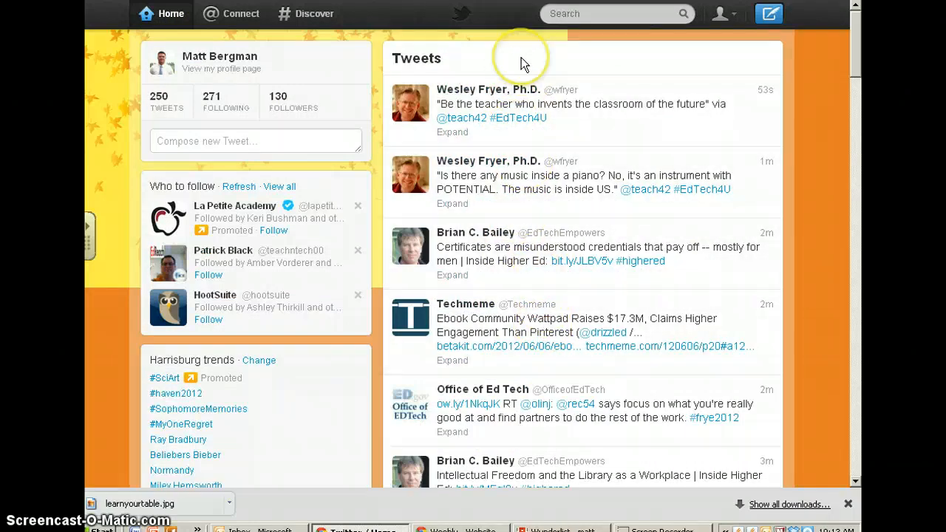